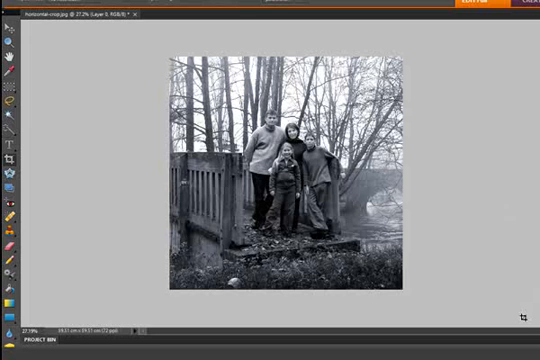
{"action": "mouse_move", "coordinate": [525, 321]}
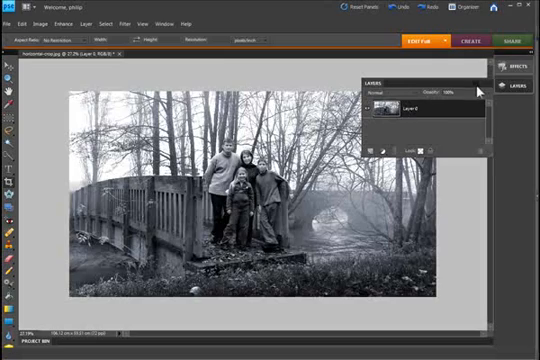
Try a horizontal Free Transform squeeze on the family photo, then cancel it to restore full framing.
{"action": "left_click", "coordinate": [30, 27]}
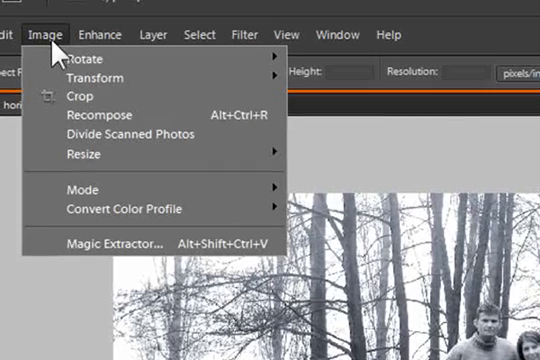
{"action": "mouse_move", "coordinate": [90, 78]}
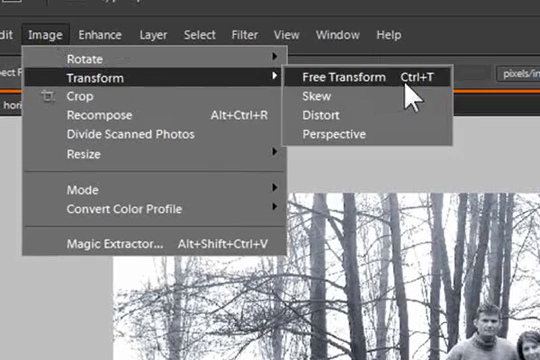
{"action": "left_click", "coordinate": [345, 78]}
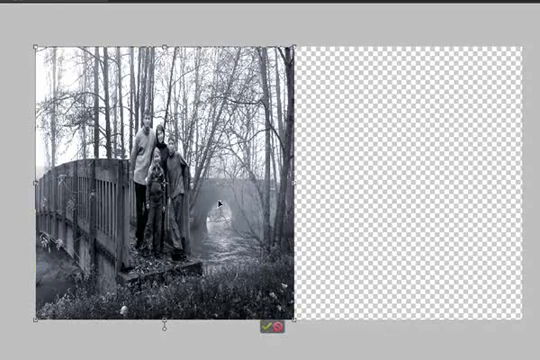
{"action": "left_click", "coordinate": [279, 327]}
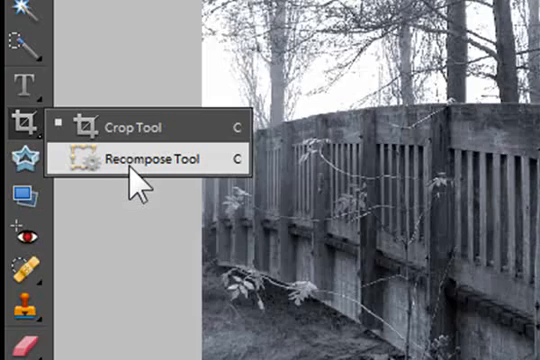
Activate the Recompose tool from the Crop tool flyout on the family photo.
{"action": "left_click", "coordinate": [150, 158]}
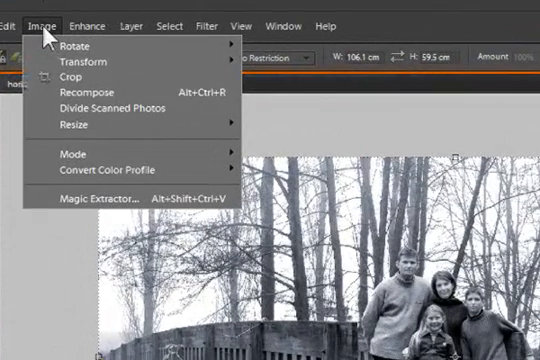
{"action": "mouse_move", "coordinate": [95, 91]}
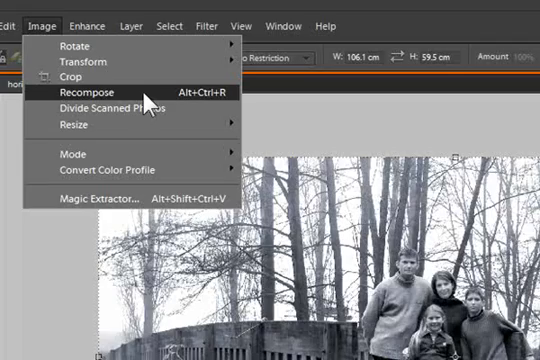
{"action": "left_click", "coordinate": [85, 91]}
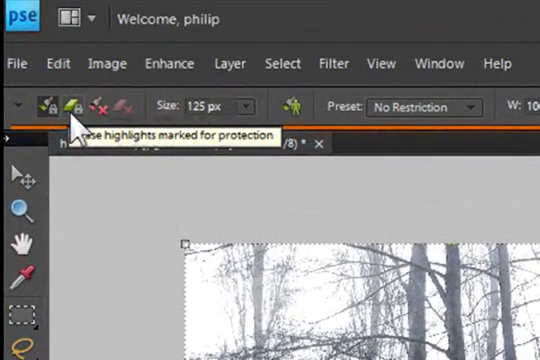
{"action": "mouse_move", "coordinate": [167, 222]}
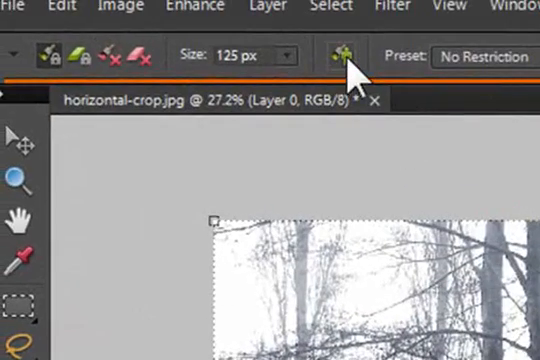
{"action": "mouse_move", "coordinate": [350, 55]}
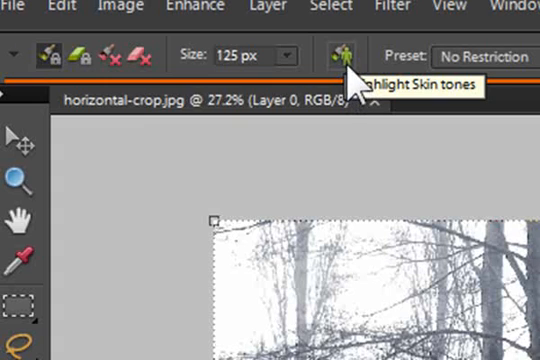
{"action": "mouse_move", "coordinate": [352, 60]}
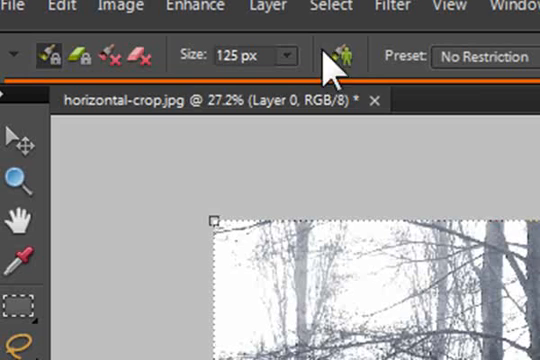
{"action": "mouse_move", "coordinate": [345, 55]}
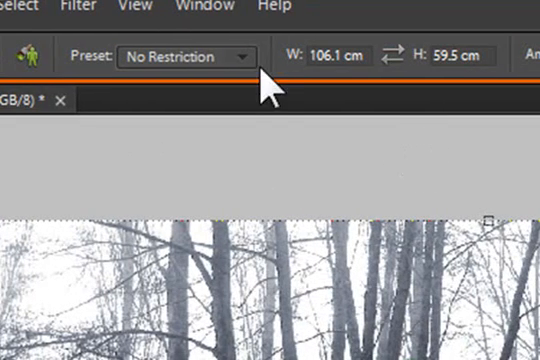
Pick the 5 x 7 in preset from the options bar Preset list.
{"action": "left_click", "coordinate": [185, 57]}
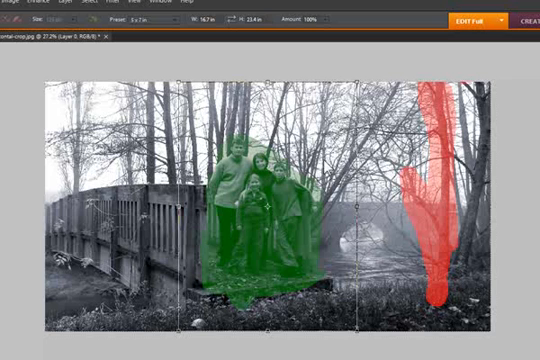
{"action": "mouse_move", "coordinate": [357, 234]}
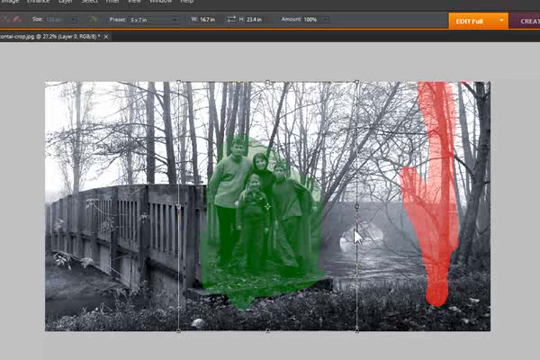